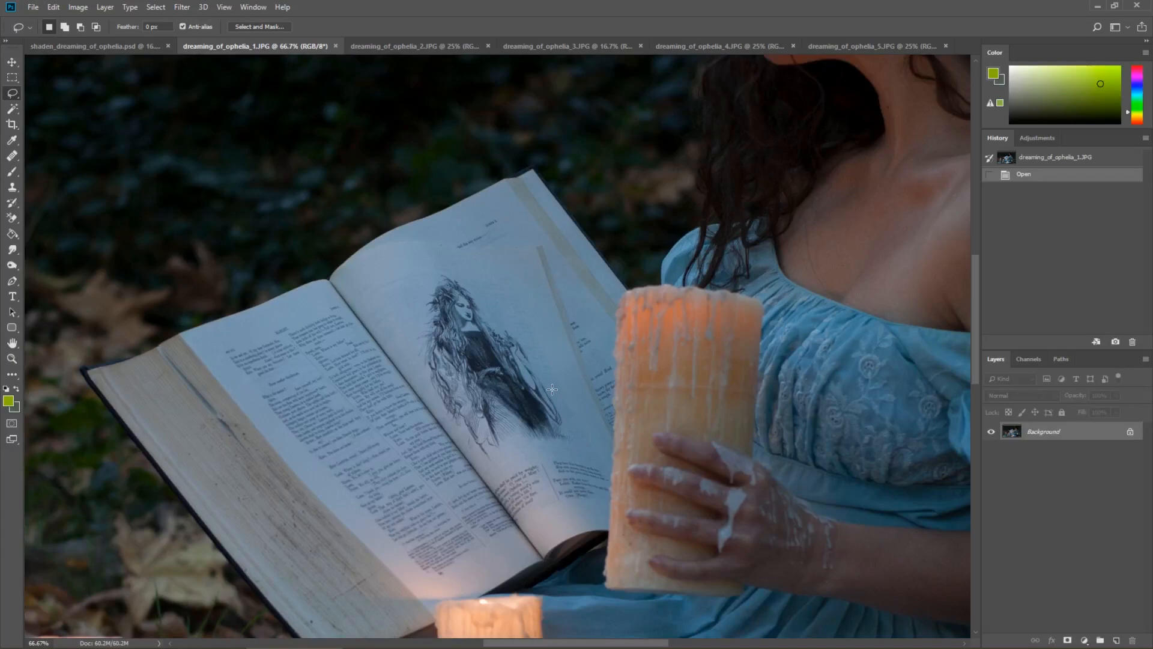
# - Switch to the dreaming_of_ophelia_4.JPG tab to review the candles-on-book source photo
pyautogui.scroll(-3)
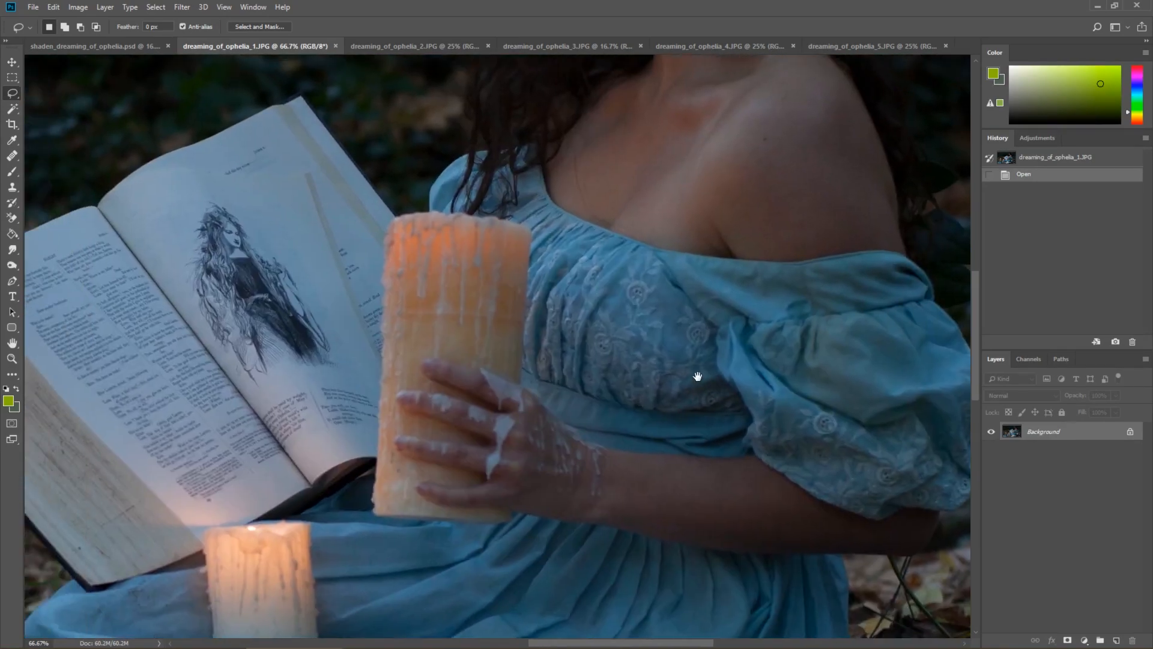
pyautogui.click(713, 46)
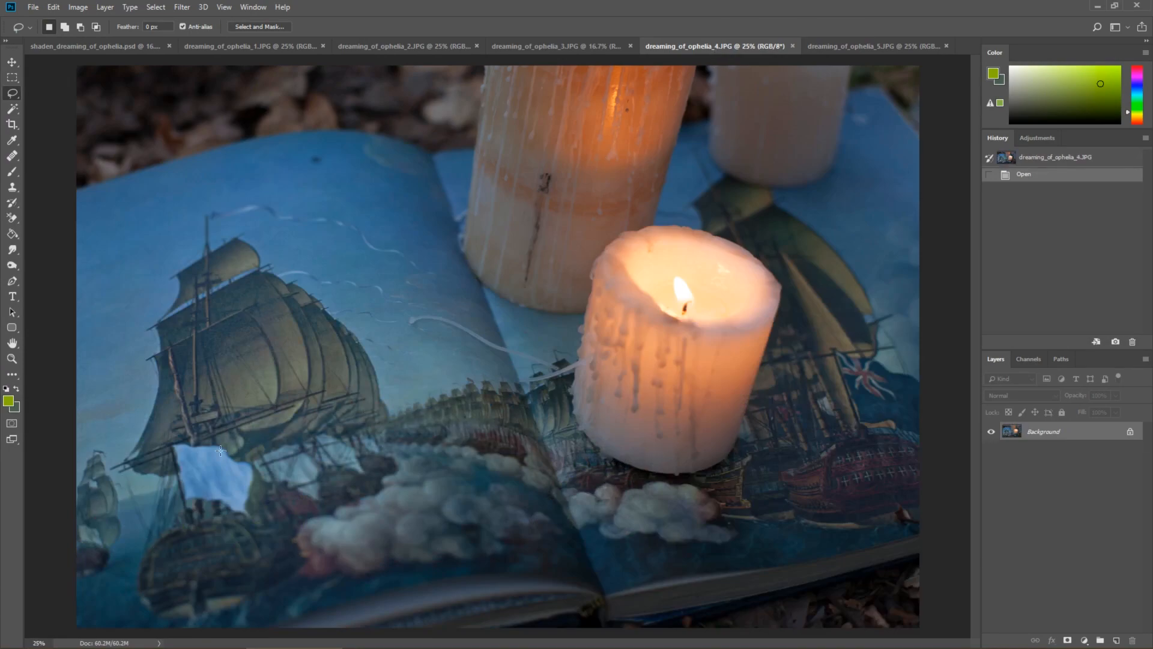